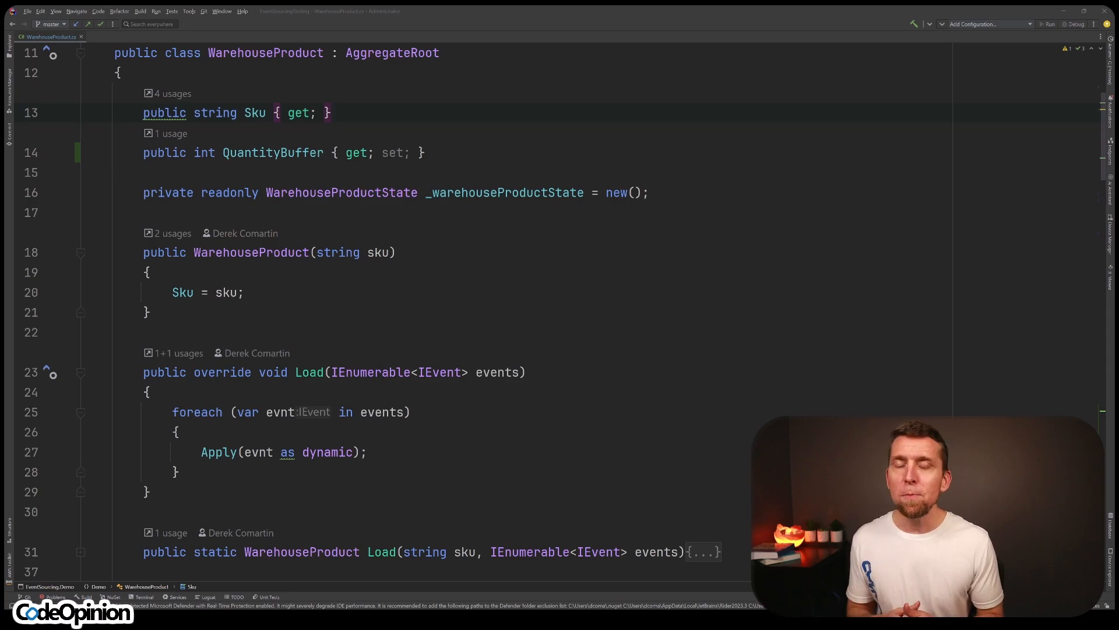
pyautogui.scroll(-3)
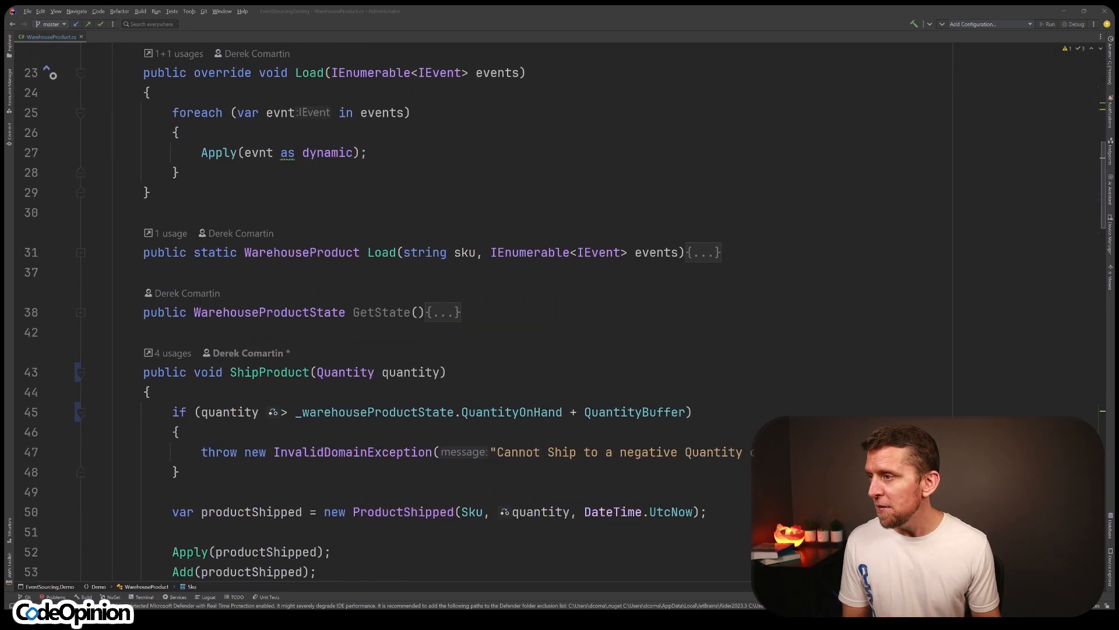
pyautogui.scroll(-3)
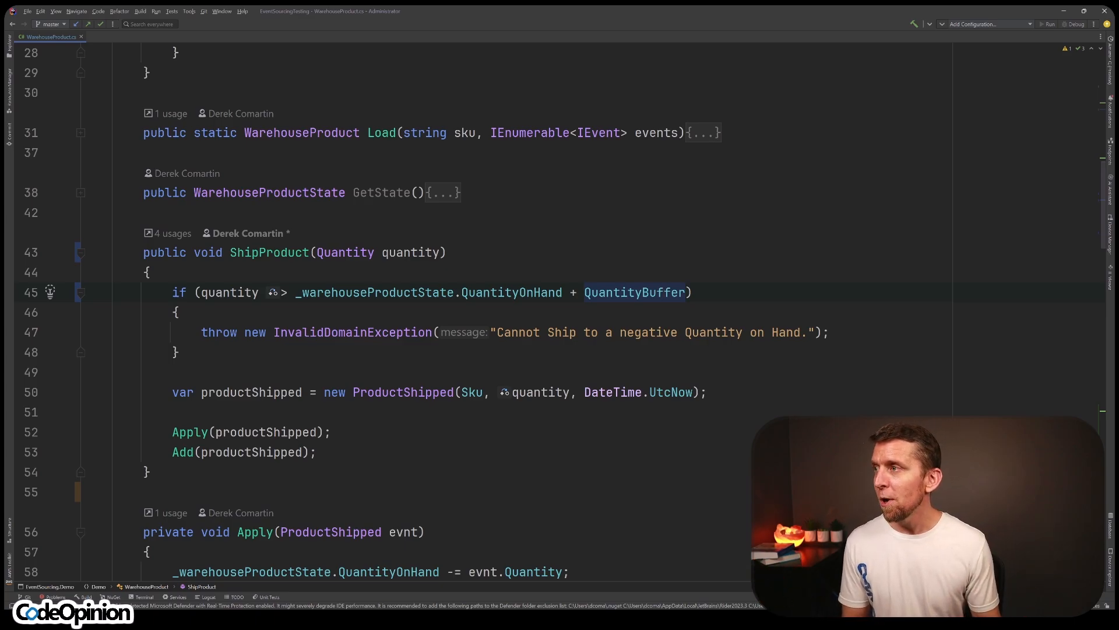
pyautogui.scroll(3)
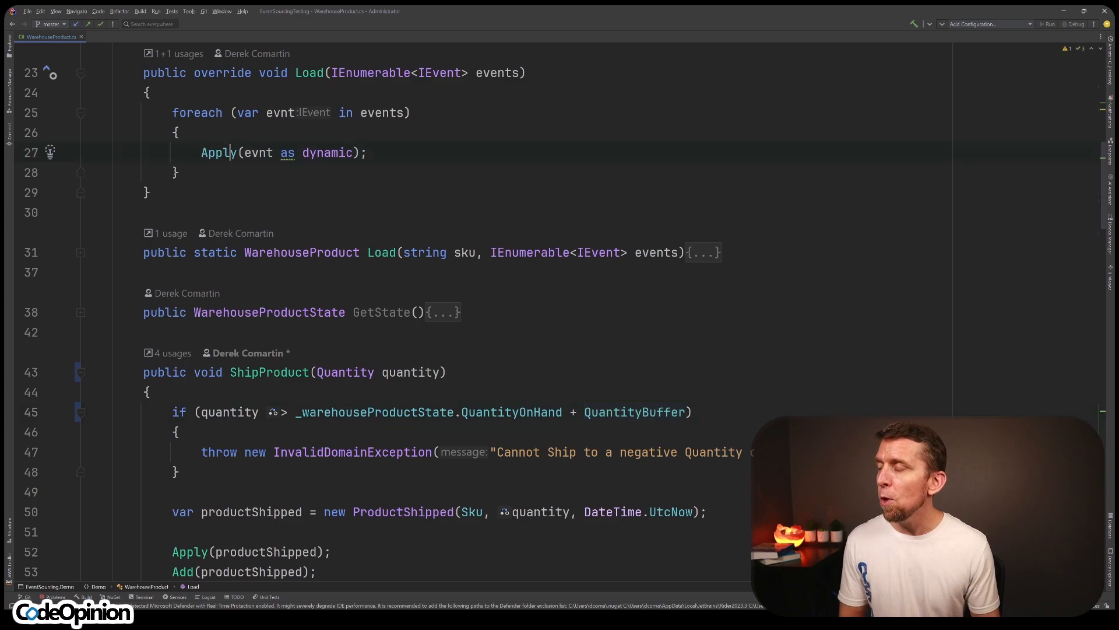
pyautogui.scroll(-3)
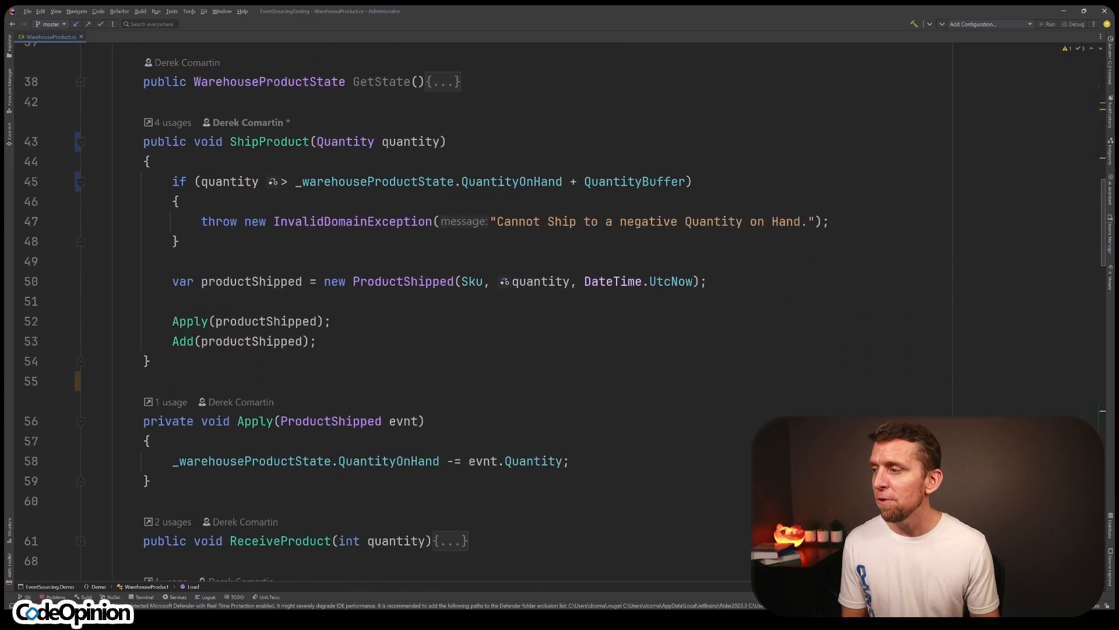
pyautogui.scroll(-3)
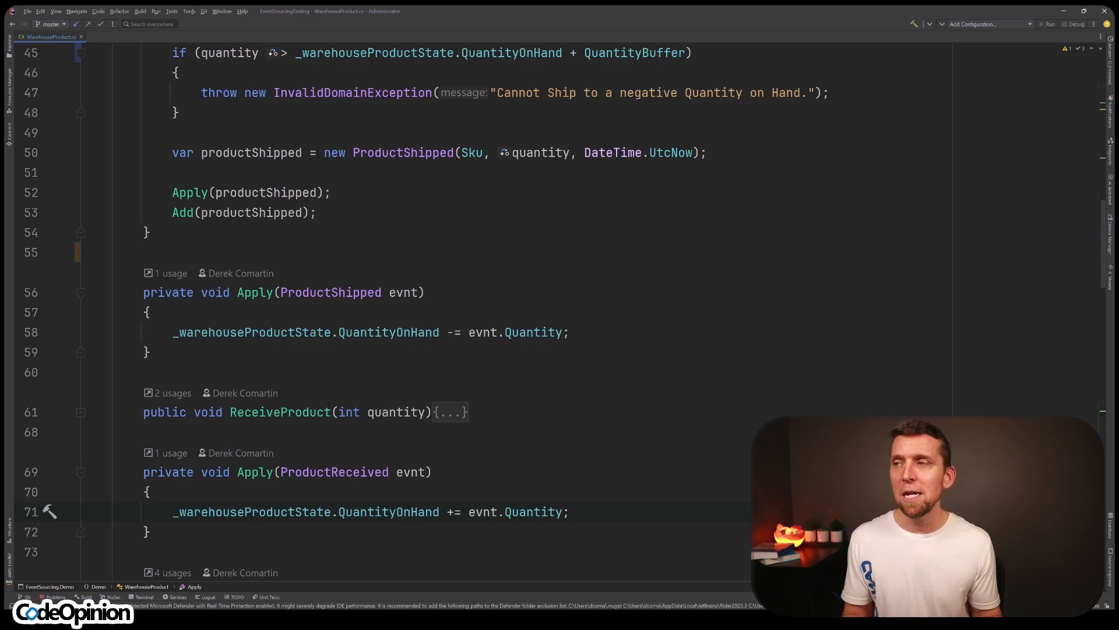
pyautogui.scroll(3)
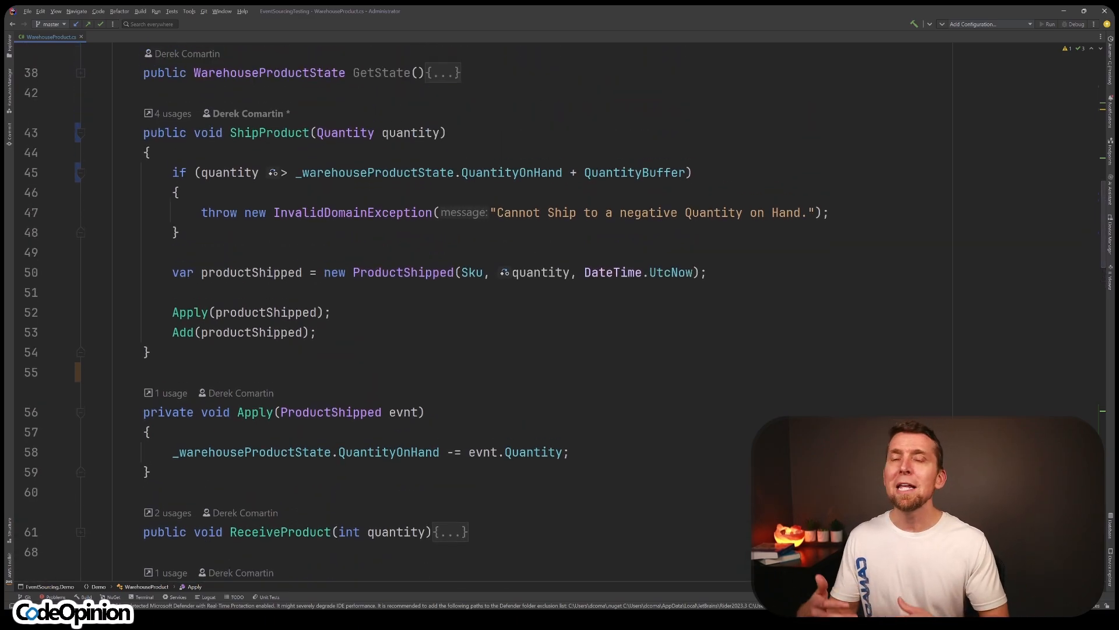